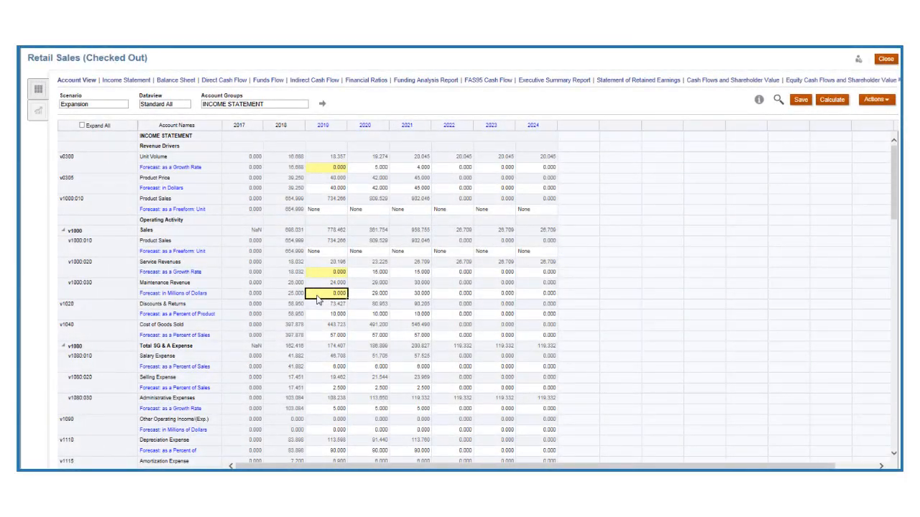
# Enter 2019 Unit Volume growth 10.000, Service Revenues growth 12.000 and the Maintenance Revenue value
pyautogui.click(253, 104)
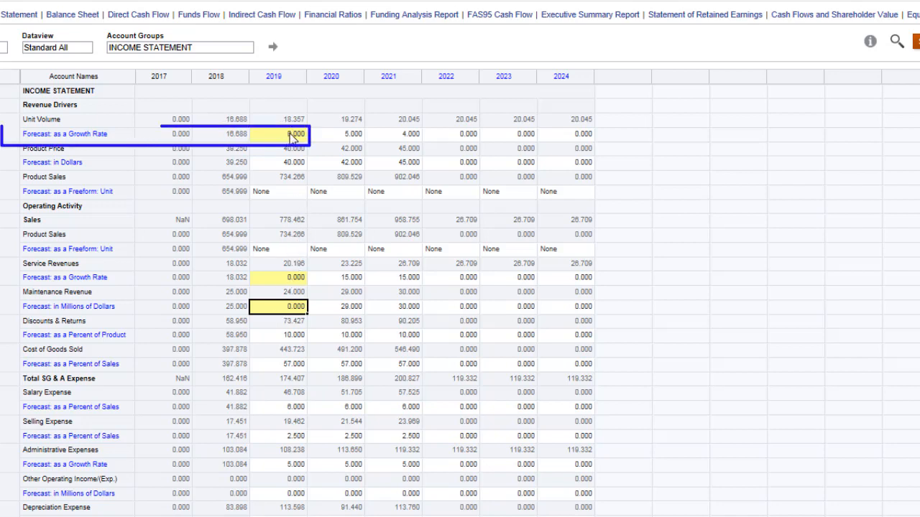
pyautogui.write('1')
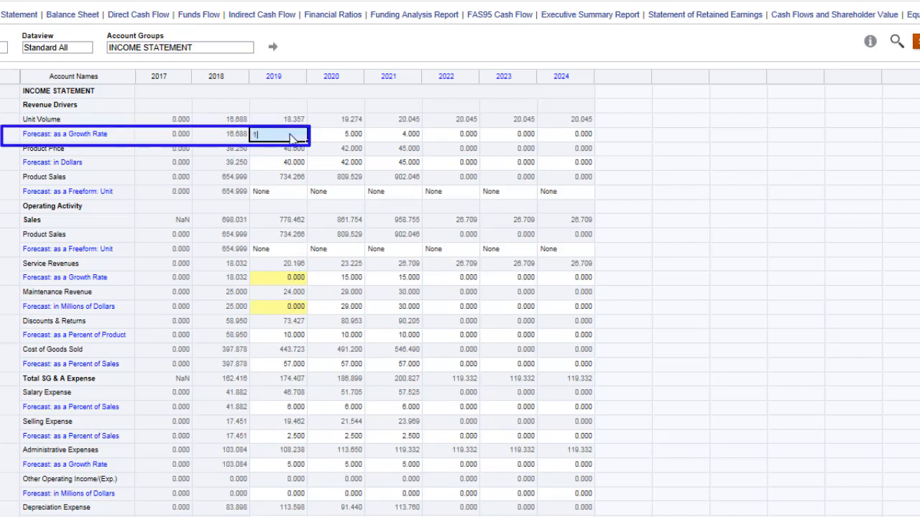
pyautogui.write('10.000')
pyautogui.click(279, 277)
pyautogui.write('12.000')
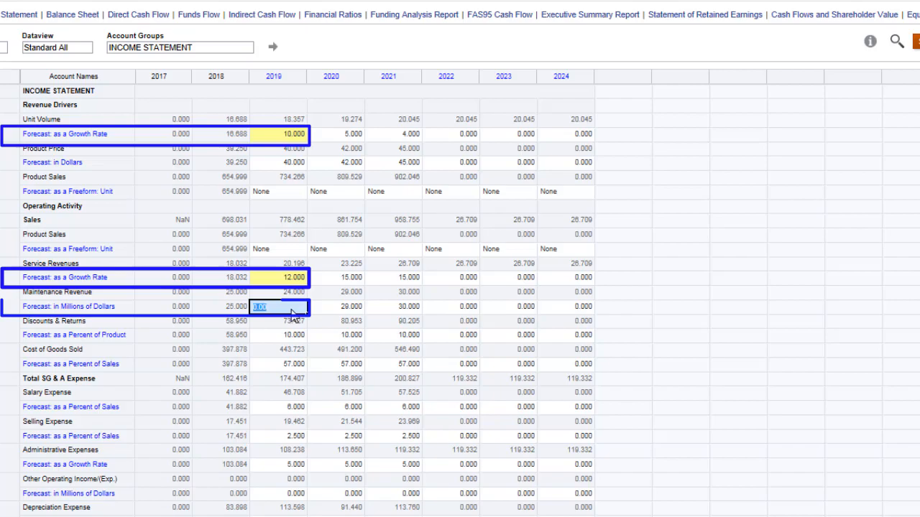
pyautogui.write('24')
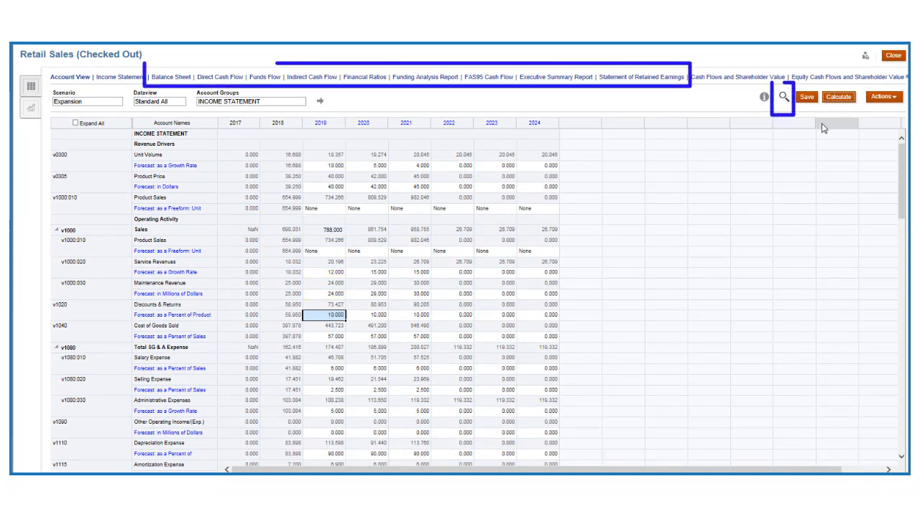
# Show the Actions list for the Expansion scenario model
pyautogui.click(781, 96)
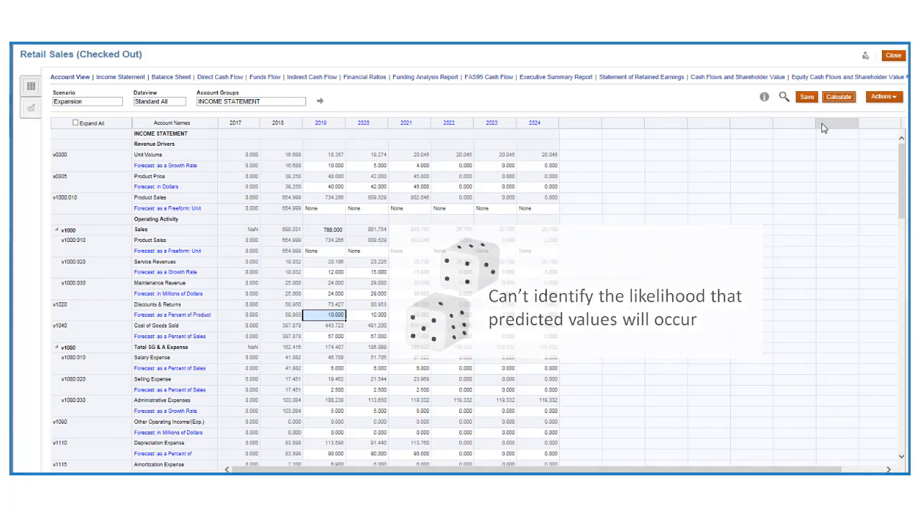
pyautogui.click(883, 92)
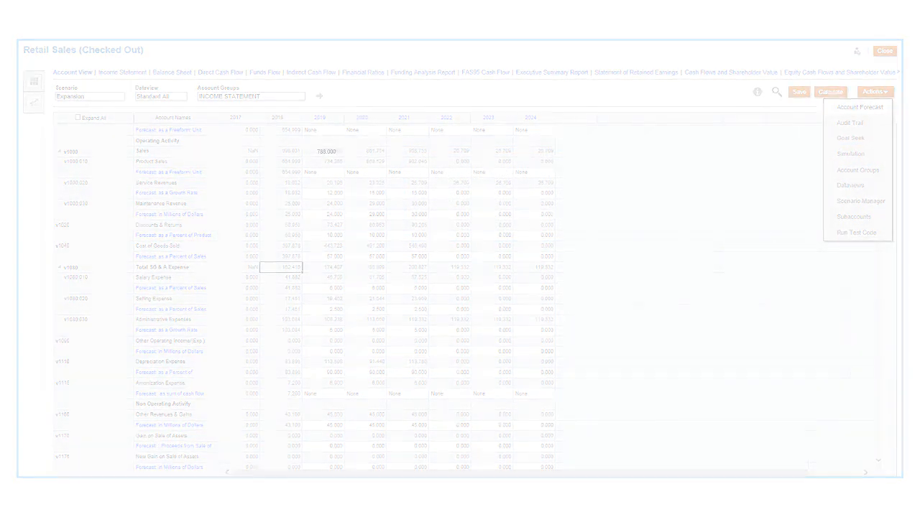
# Start a Simulation assumption for 2019 Unit Volume using the triangular distribution shape
pyautogui.click(851, 154)
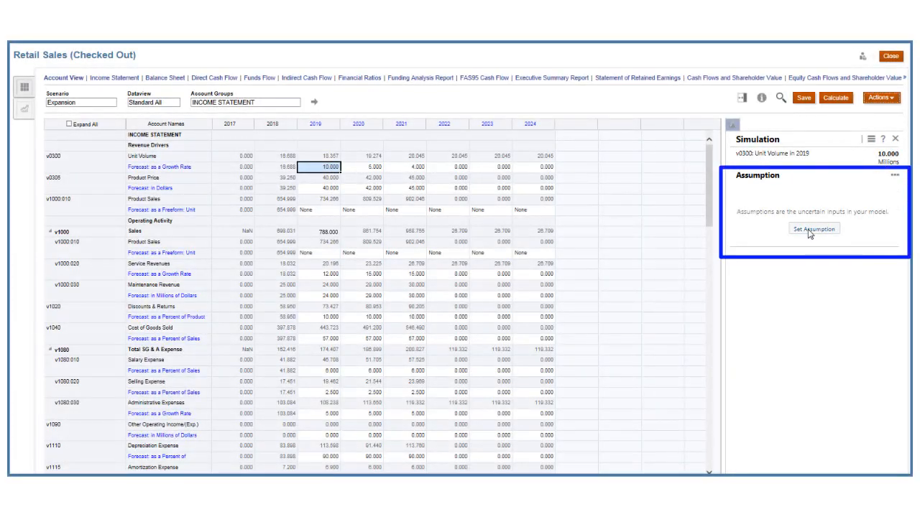
pyautogui.click(813, 229)
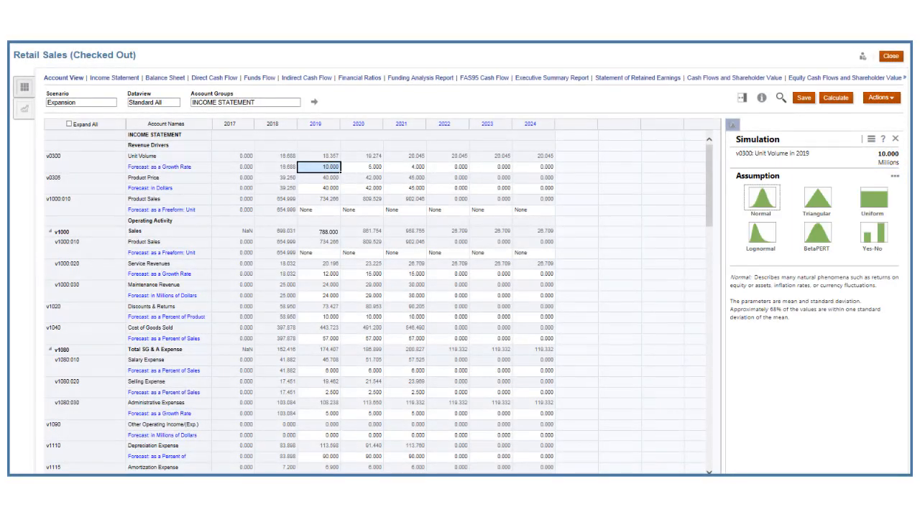
pyautogui.click(816, 201)
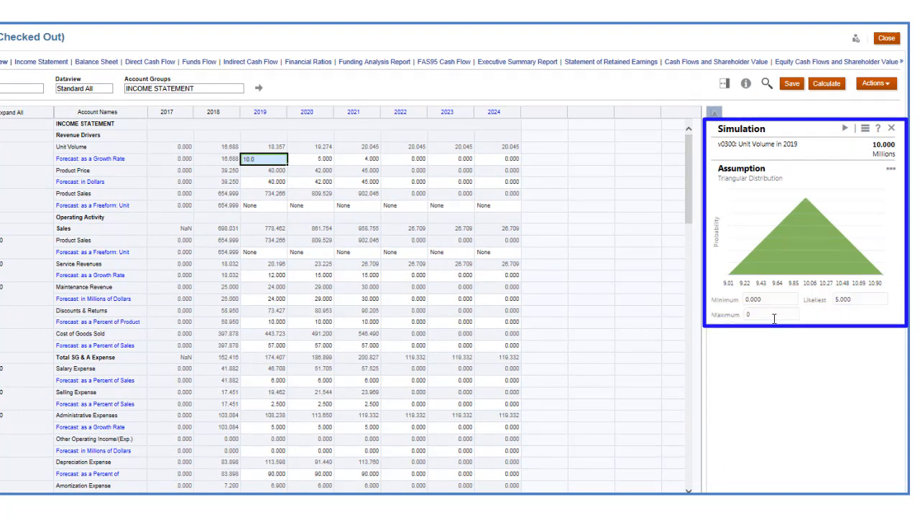
# Set the triangular distribution's maximum for 2019 Unit Volume to 20
pyautogui.write('20')
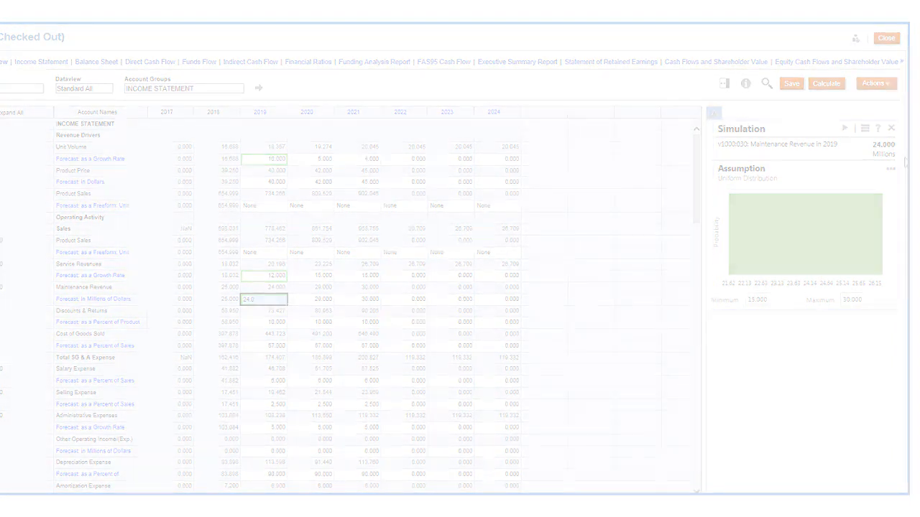
# Add a Stretch target of 800 to the 2019 Sales forecast and confirm it
pyautogui.click(273, 228)
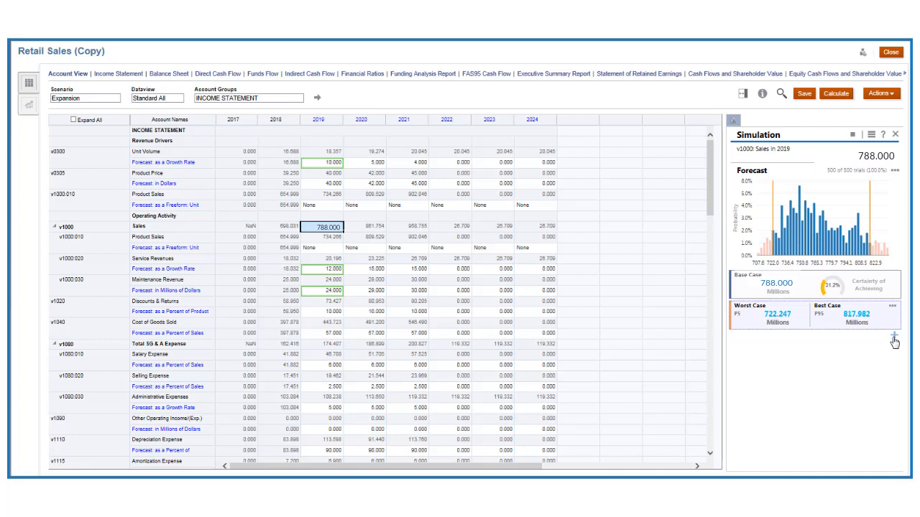
pyautogui.click(894, 338)
pyautogui.write('800')
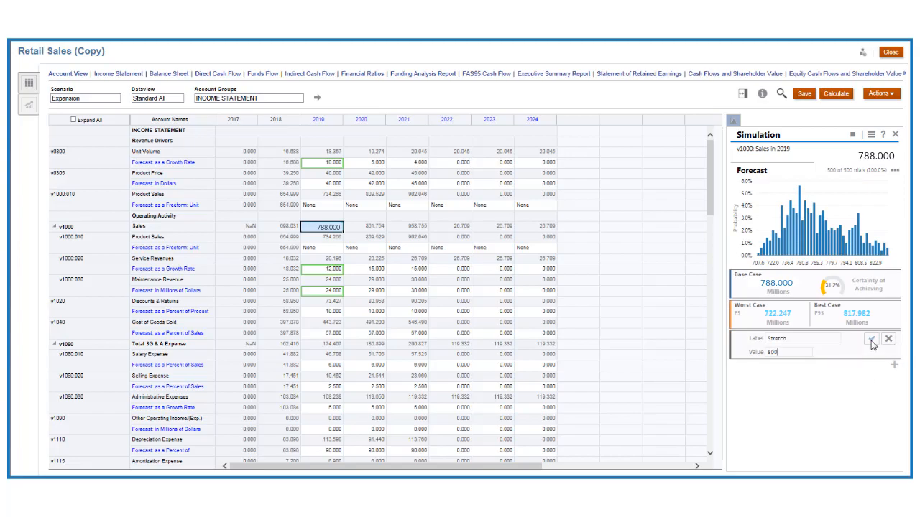
pyautogui.click(871, 339)
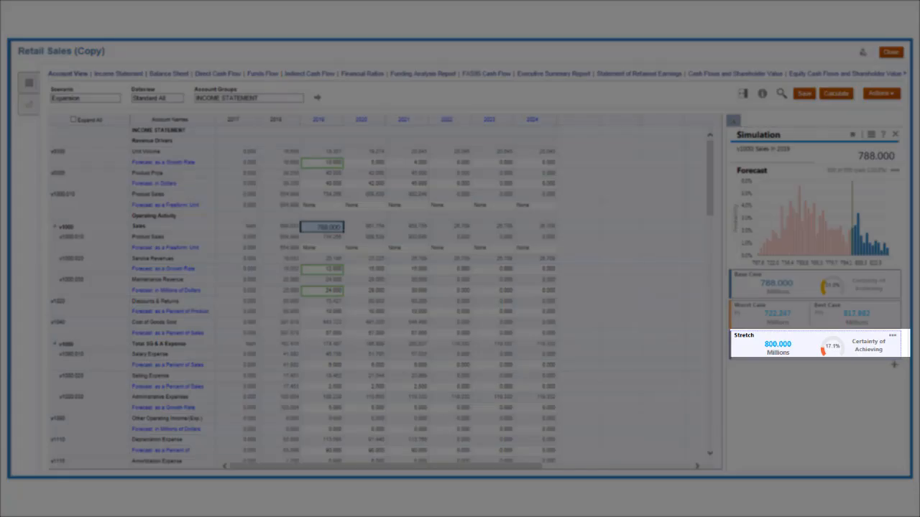